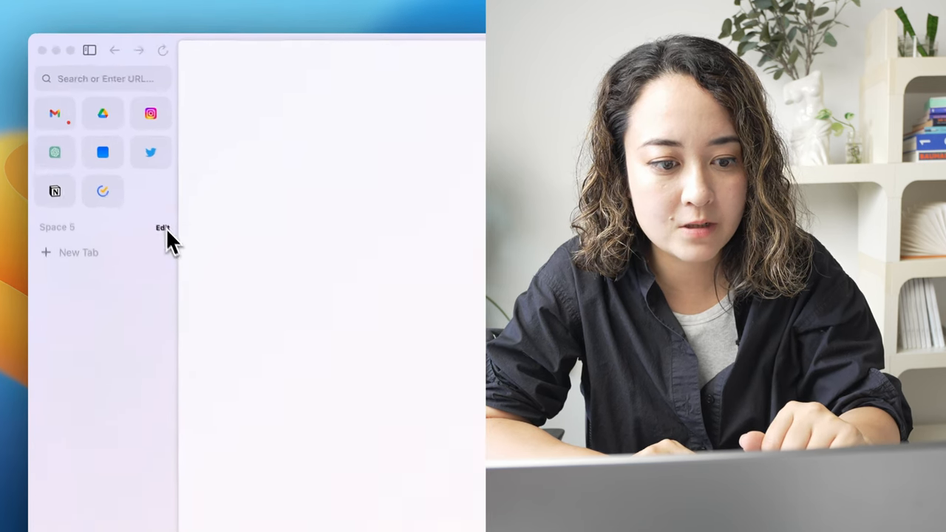
# Rename Space 5 to 'Paris Trip' via its Rename Space option.
pyautogui.click(162, 227)
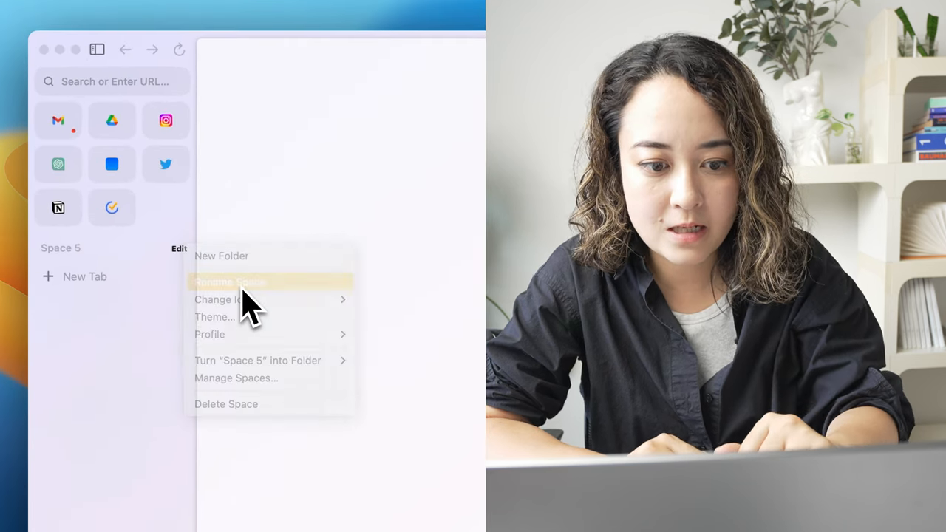
pyautogui.click(231, 281)
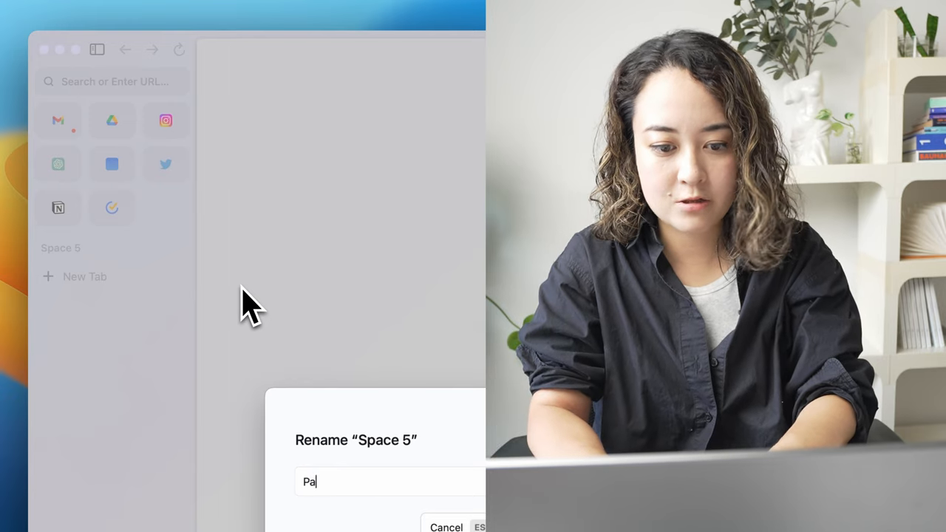
pyautogui.press('Return')
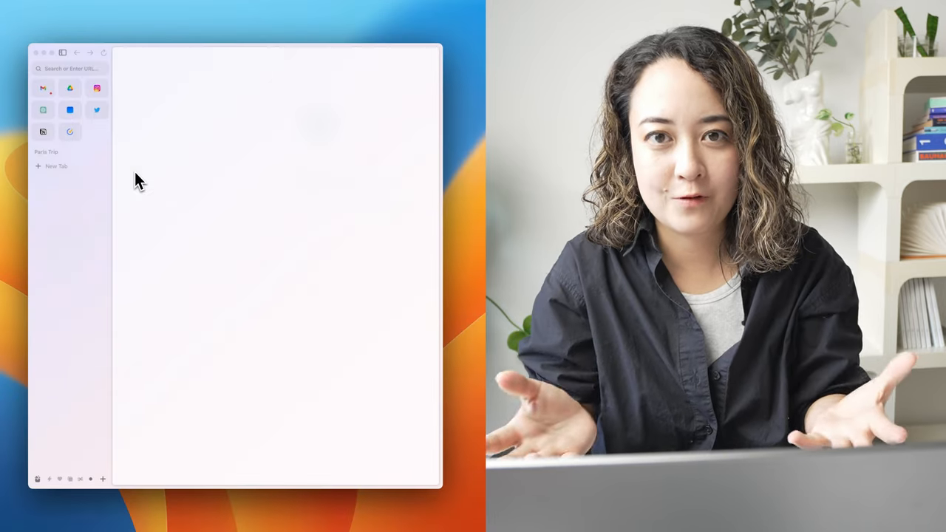
# Search the icon emoji picker for 'france' to choose the French flag icon.
pyautogui.rightClick(46, 152)
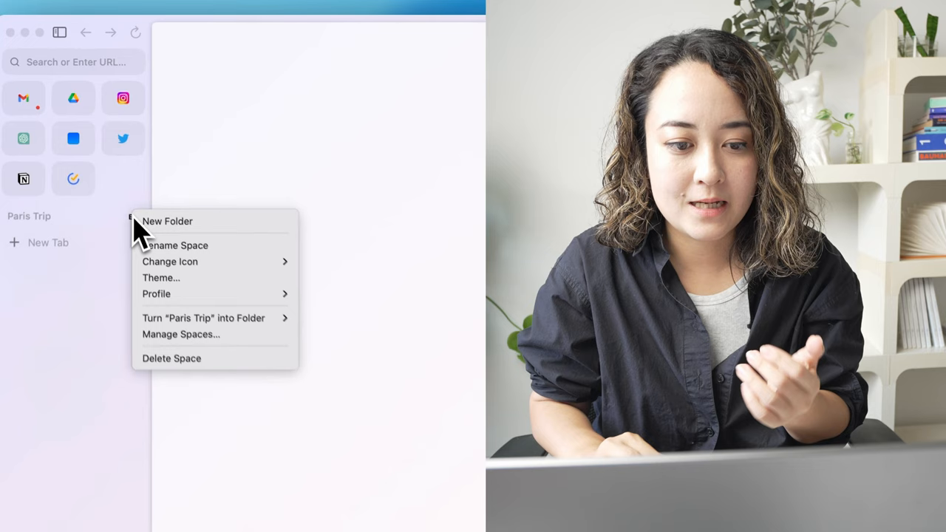
pyautogui.click(170, 262)
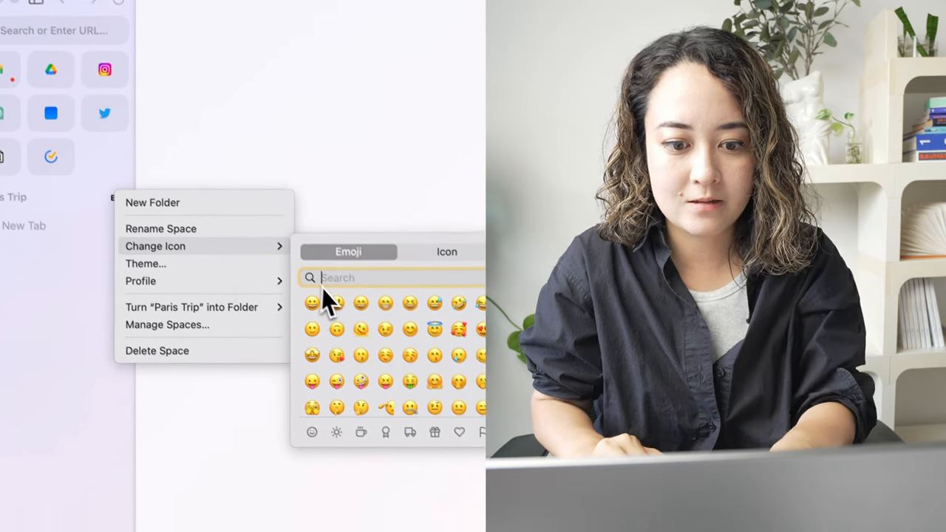
pyautogui.write('franc')
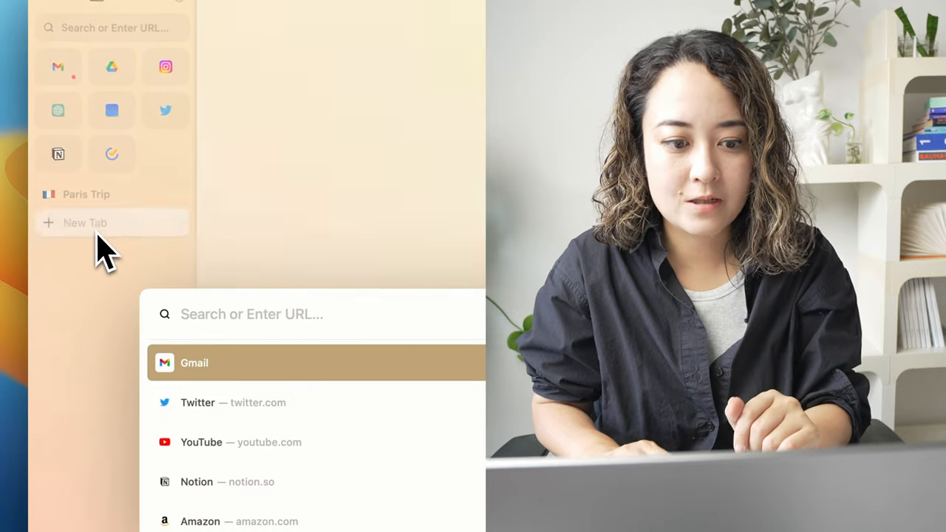
# Enter 'amazon.com' in a new tab and scroll down the results.
pyautogui.write('amazon.com')
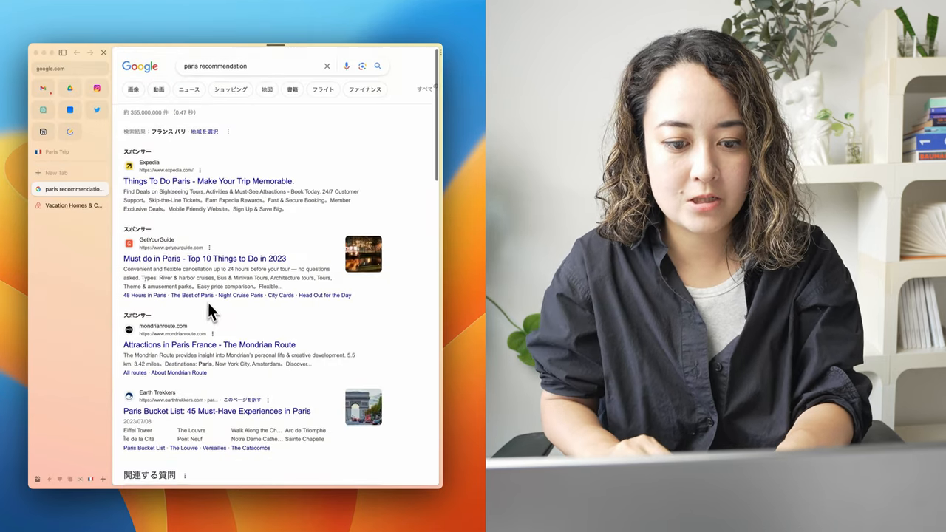
pyautogui.scroll(-3)
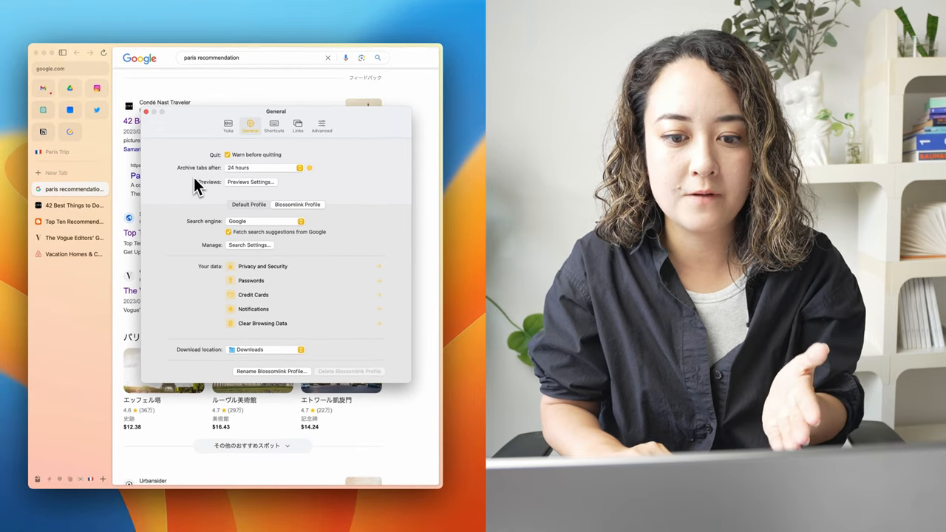
pyautogui.moveTo(237, 187)
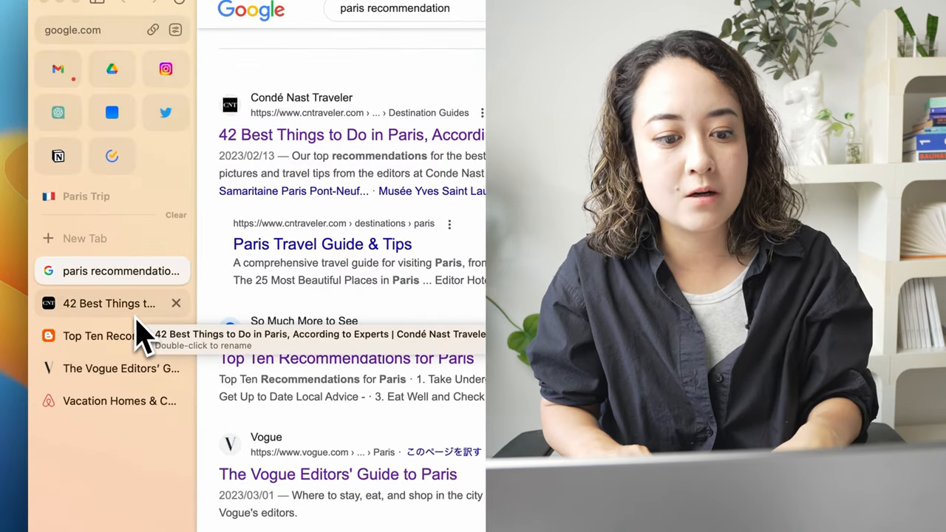
# Select the '42 Best Things to Do in Paris' guide tab.
pyautogui.click(109, 303)
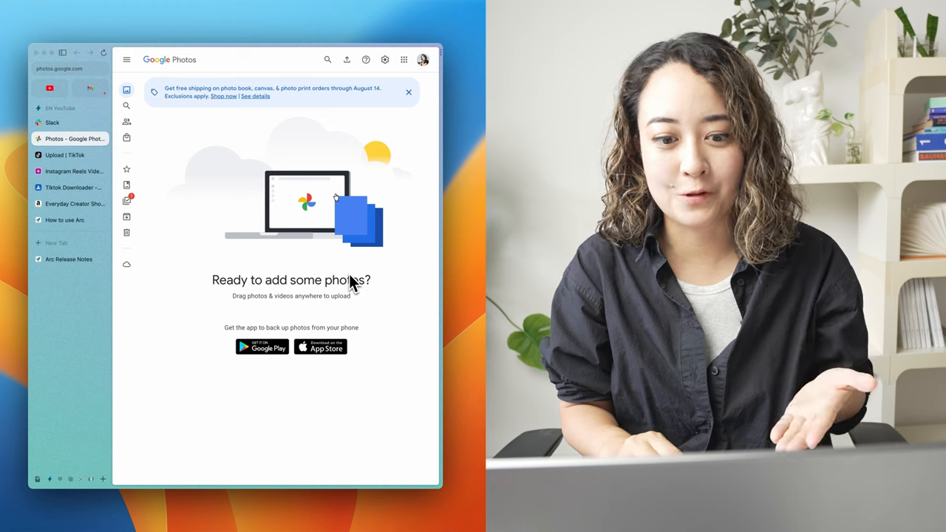
pyautogui.moveTo(63, 329)
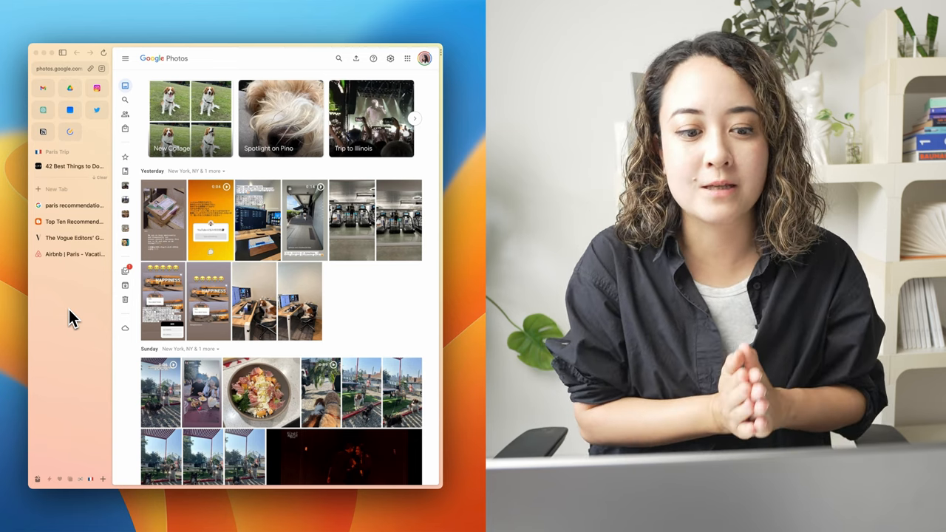
# Open the Airbnb Paris vacation rentals tab in Paris Trip.
pyautogui.click(74, 254)
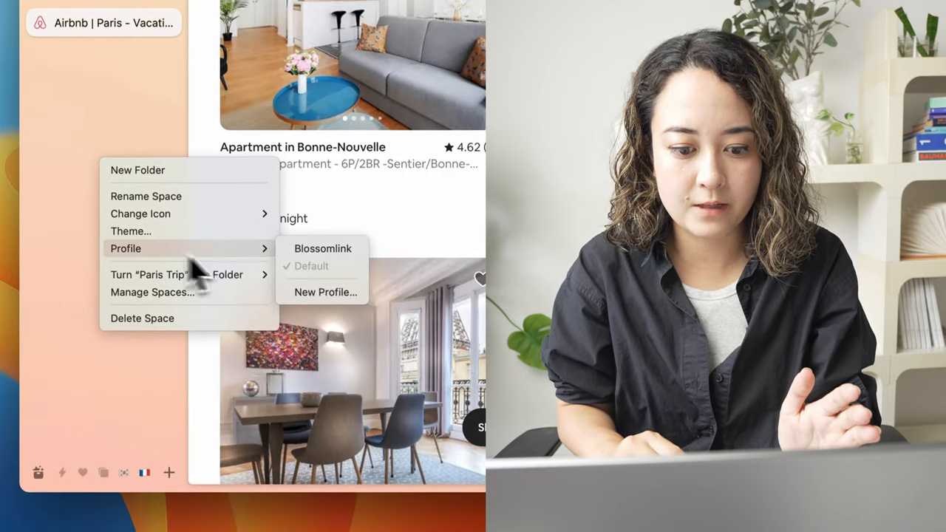
# Create a new profile for the Paris Trip space and switch the space to it.
pyautogui.click(325, 292)
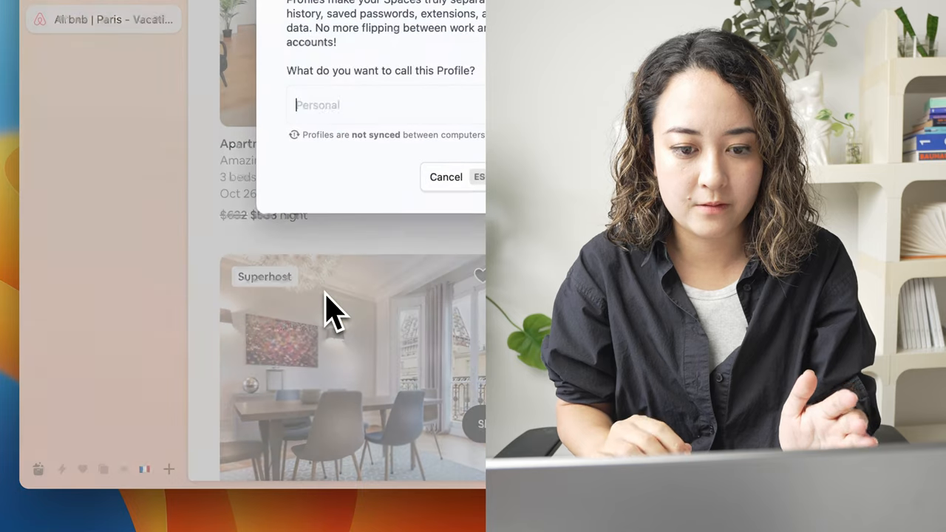
pyautogui.click(480, 177)
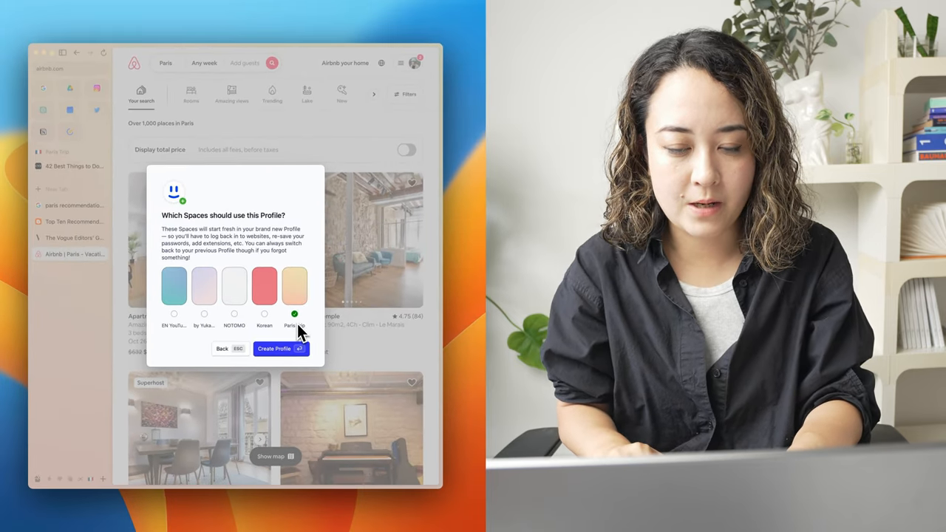
pyautogui.click(281, 349)
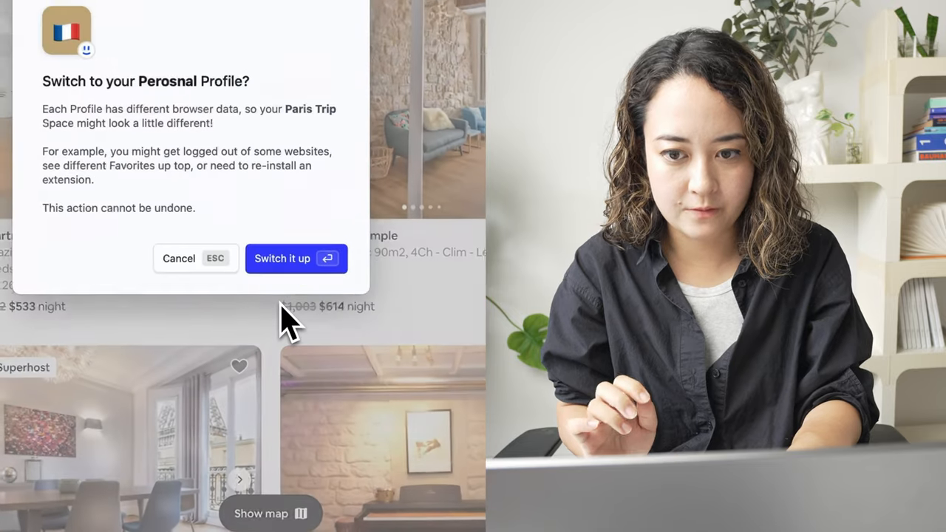
pyautogui.click(296, 259)
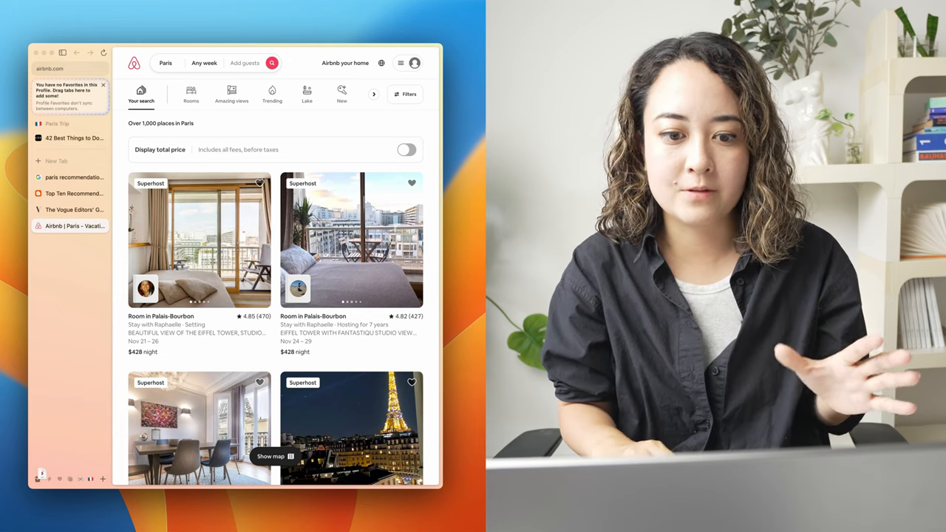
pyautogui.moveTo(178, 291)
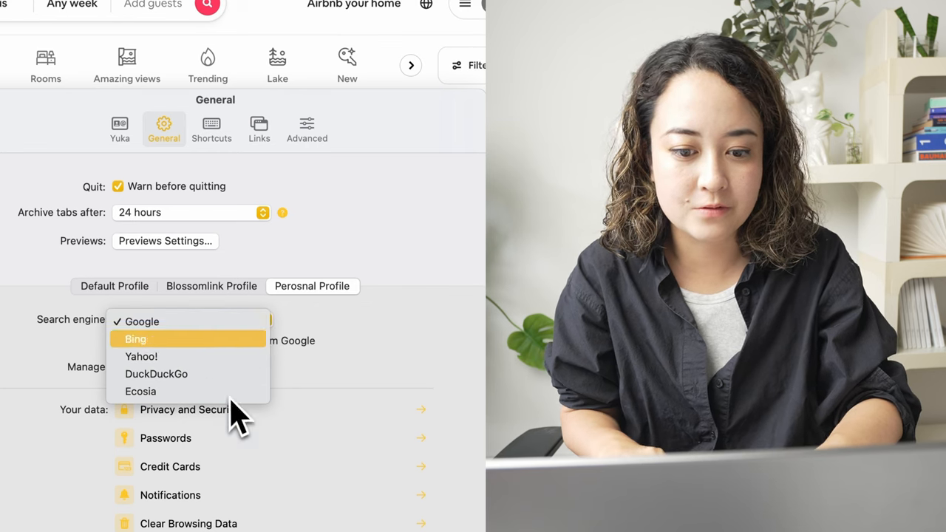
# Choose Yahoo! as the personal profile's search engine.
pyautogui.click(141, 356)
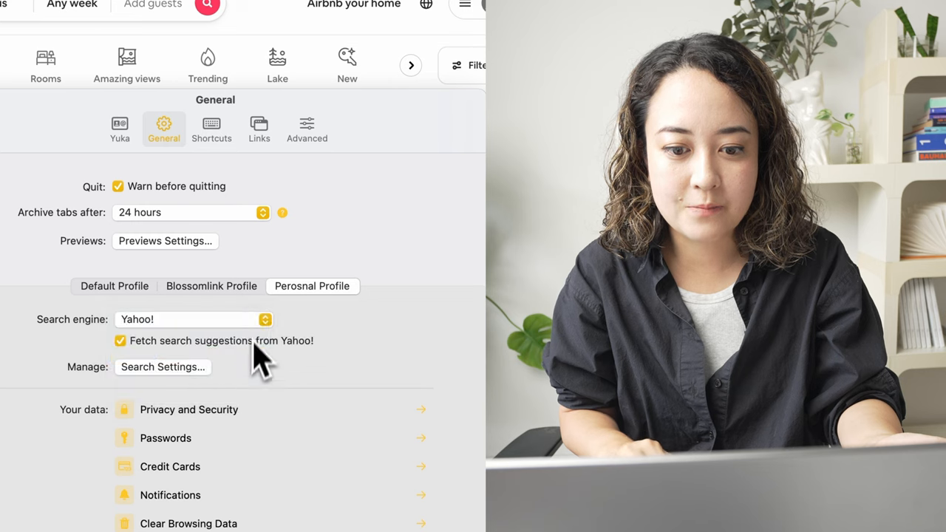